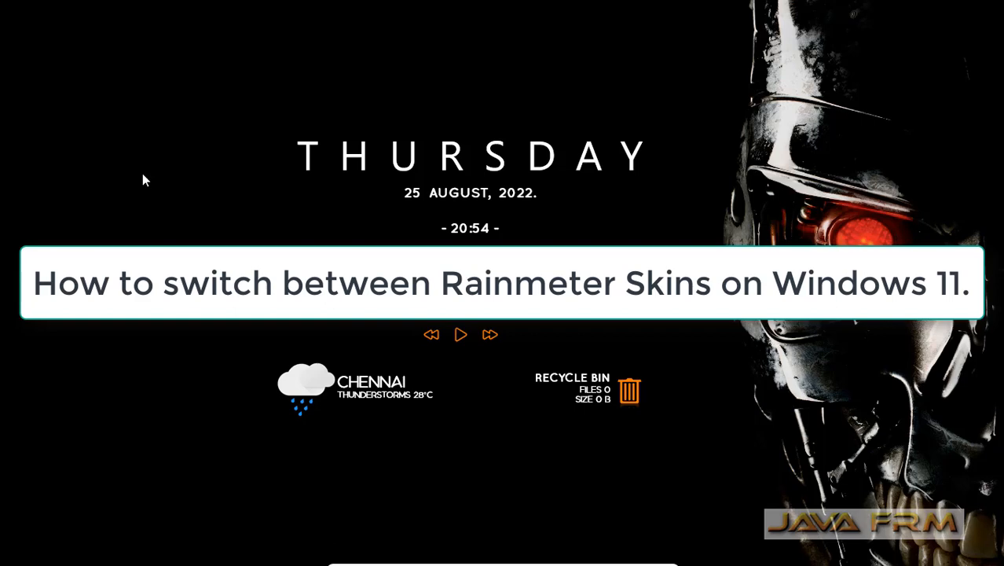
mouse_move(652, 403)
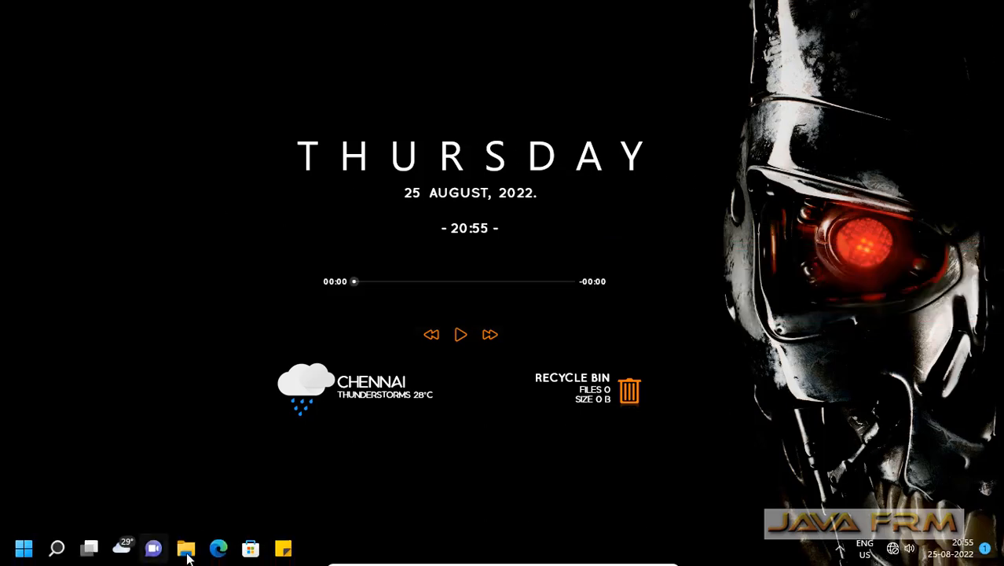
Step: Open Manage Rainmeter and browse the installed skins from Alice-Reworked to Targeting The Bone Dragon
left_click(839, 548)
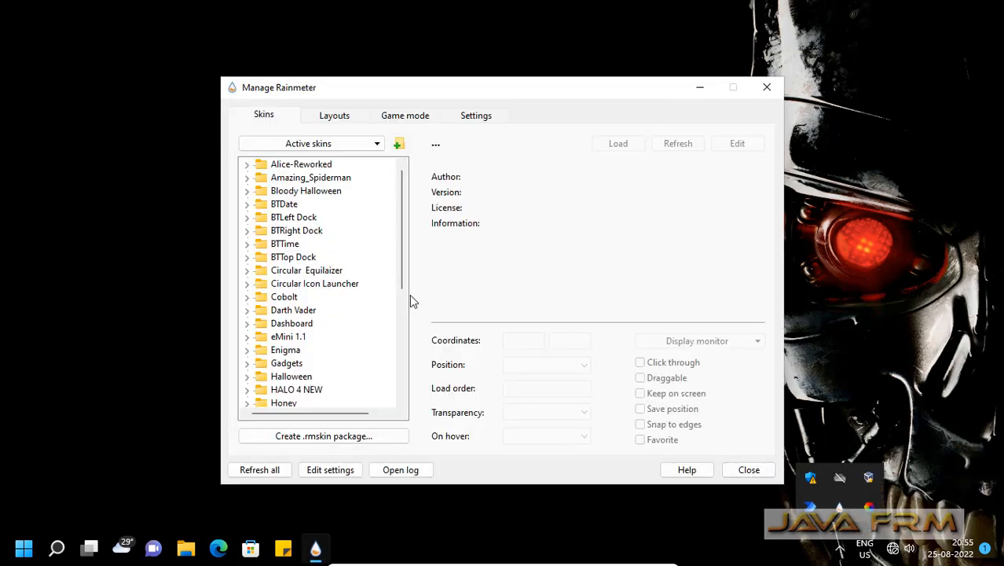
scroll("down", 3)
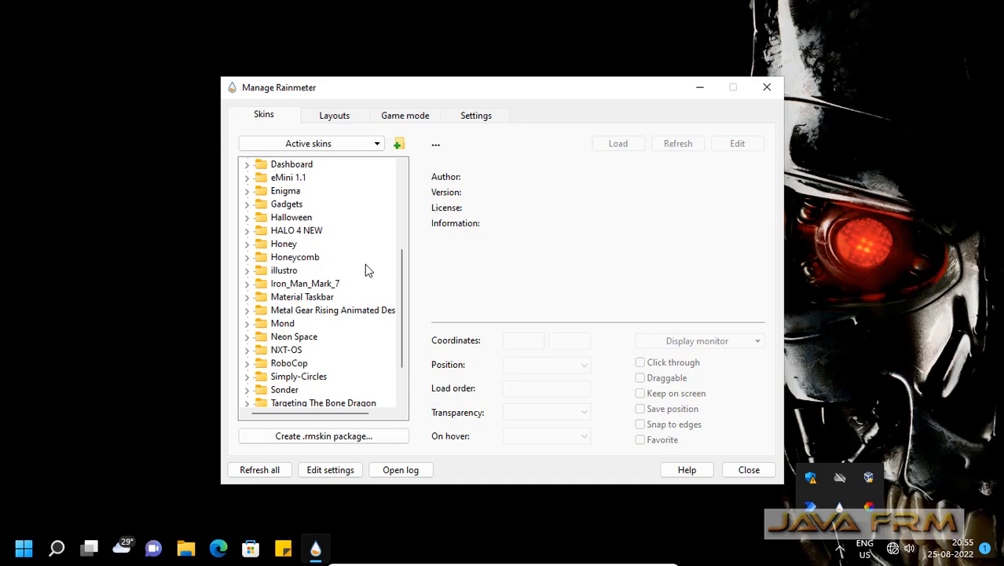
scroll("up", 3)
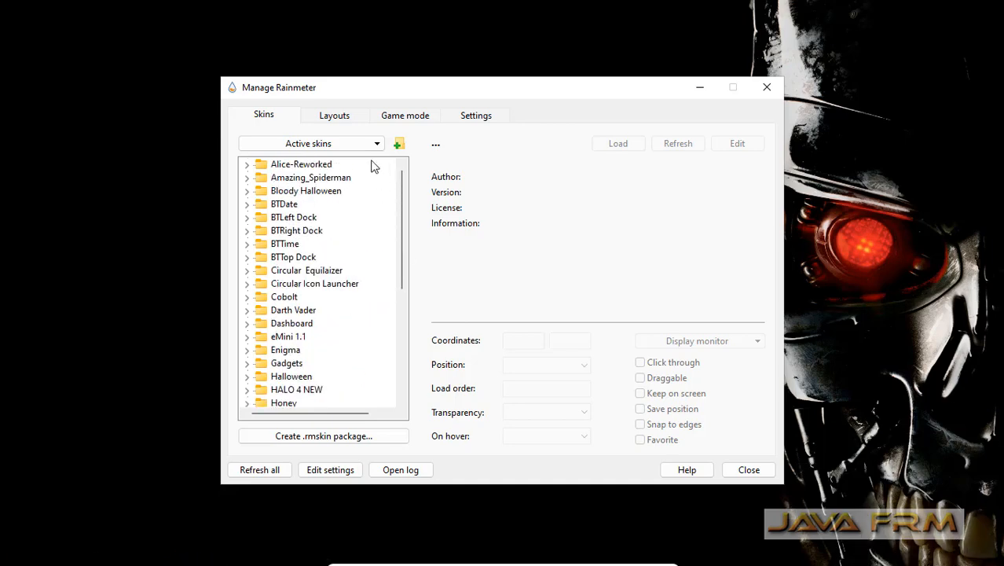
Step: Load the Metal Gear Rising Rainmeter Desktop saved layout and hide the manager window
left_click(334, 115)
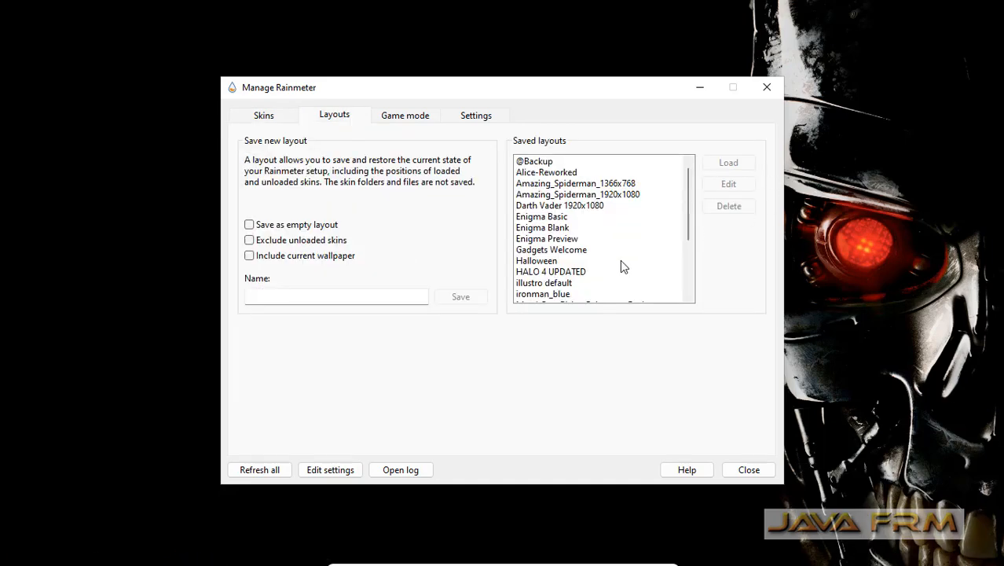
scroll("down", 3)
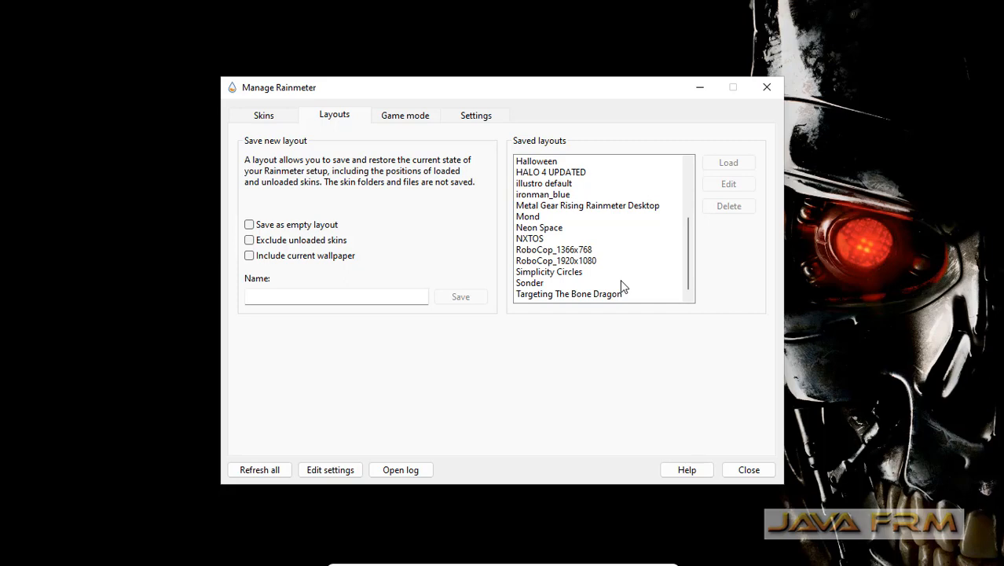
mouse_move(623, 255)
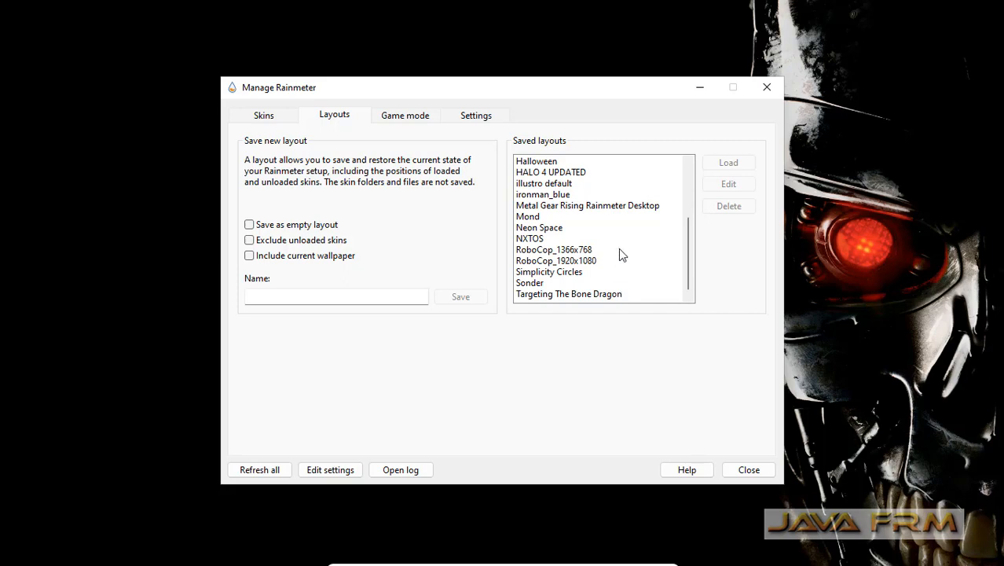
left_click(587, 205)
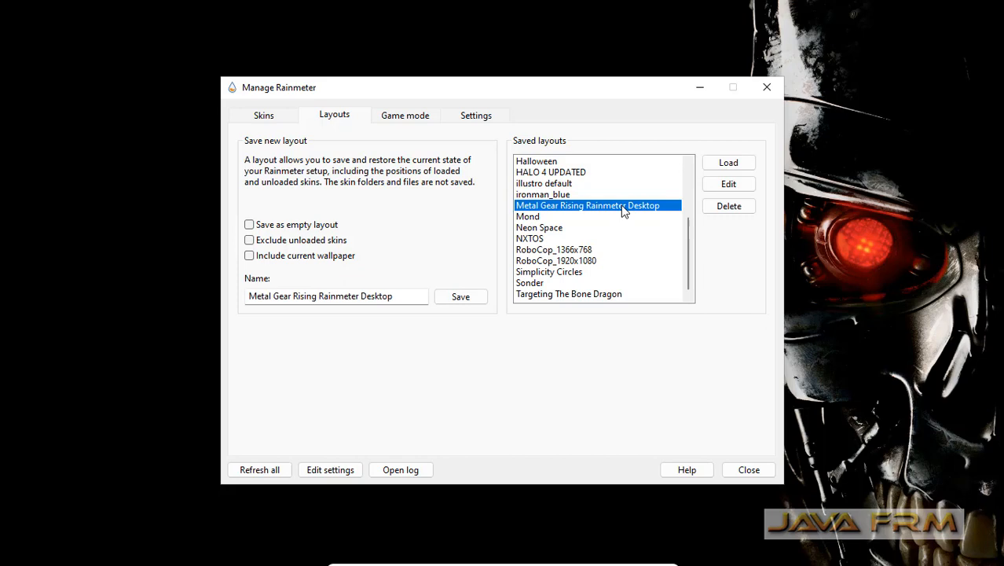
left_click(729, 162)
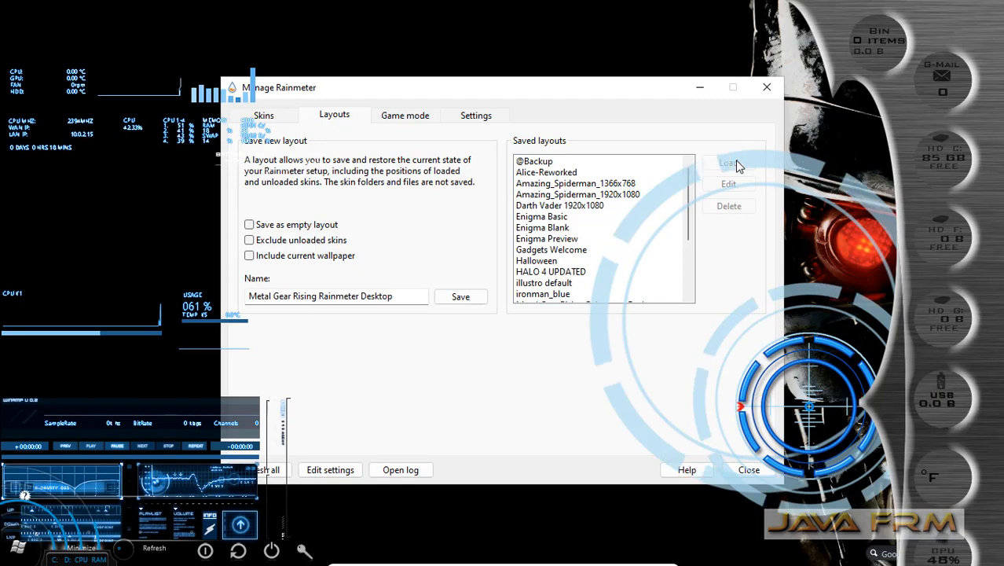
mouse_move(599, 118)
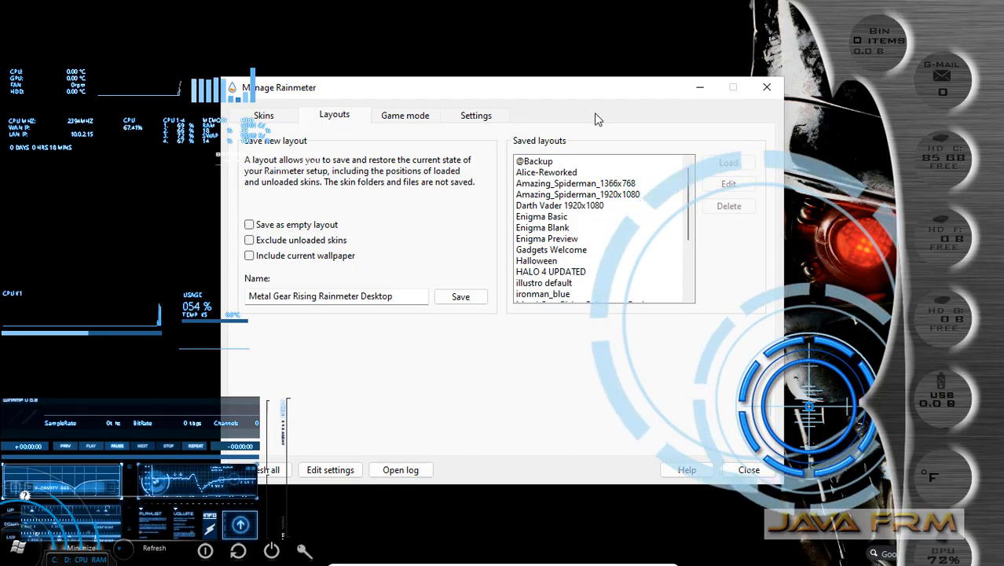
left_click(747, 470)
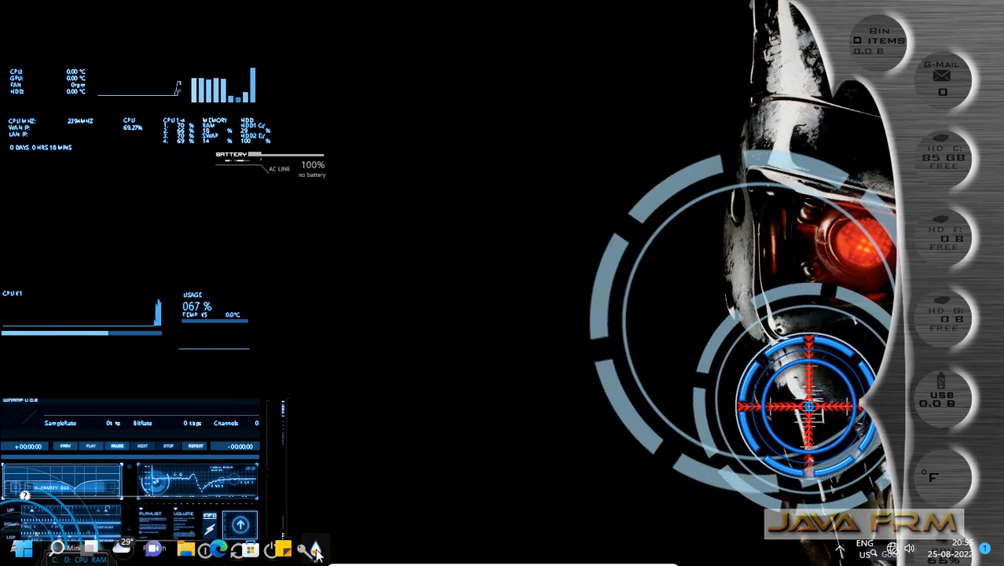
Step: Reopen the manager and load the illustro default saved layout
left_click(315, 548)
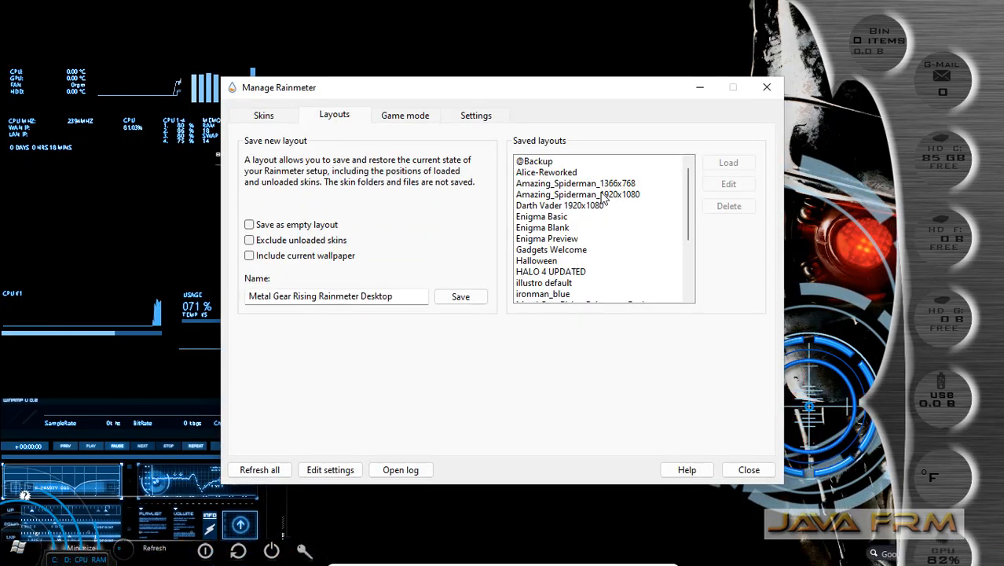
left_click(546, 172)
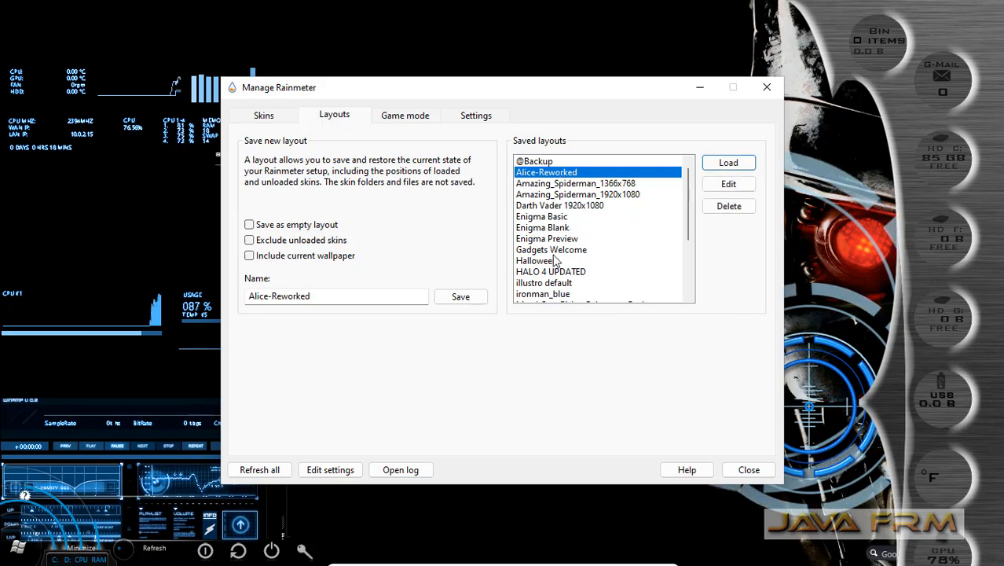
scroll("down", 3)
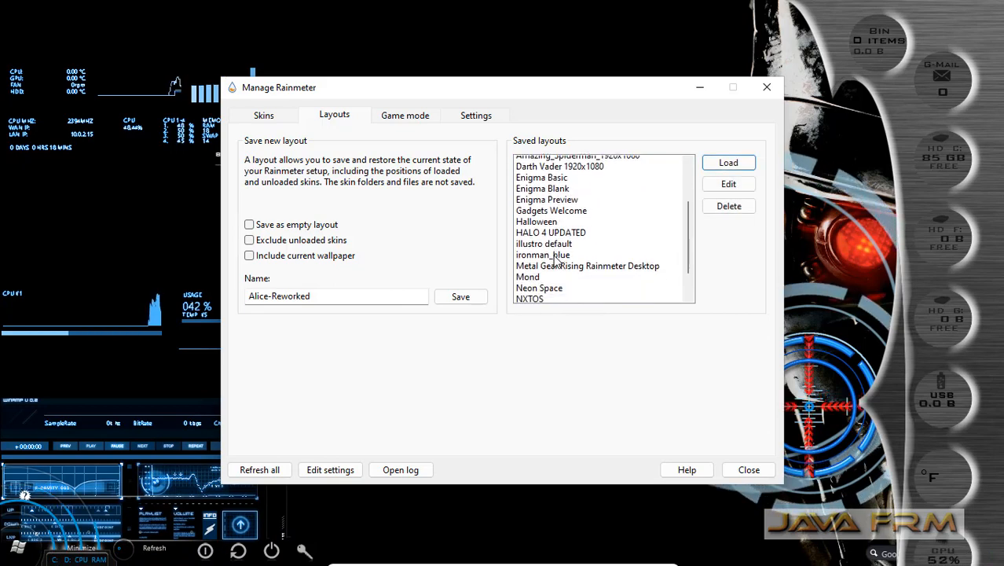
scroll("down", 3)
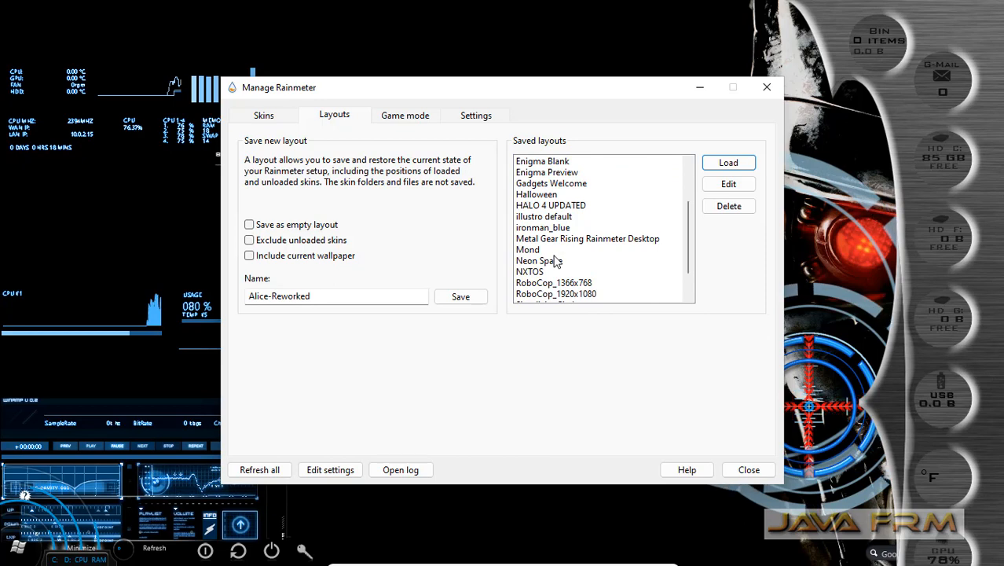
left_click(543, 227)
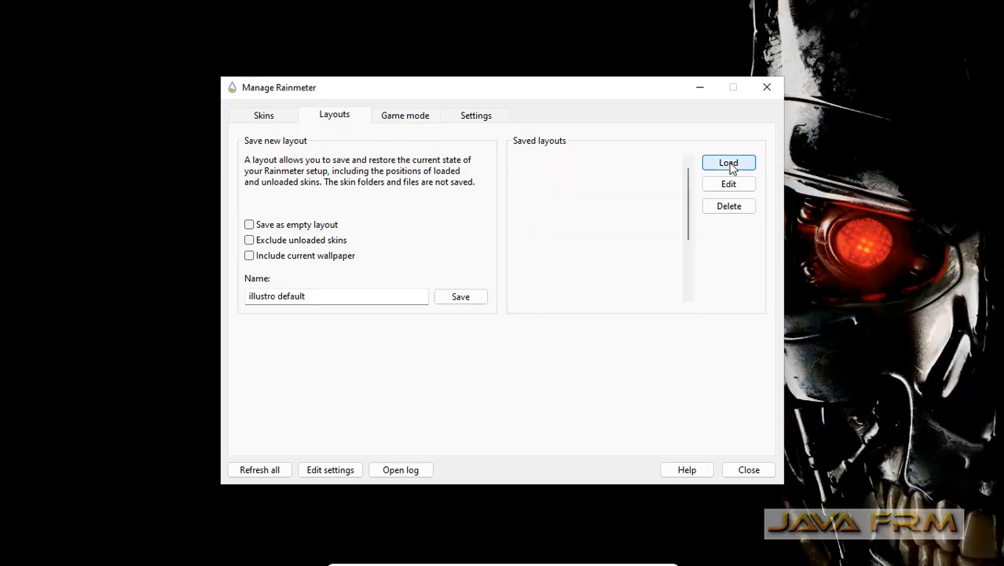
left_click(729, 163)
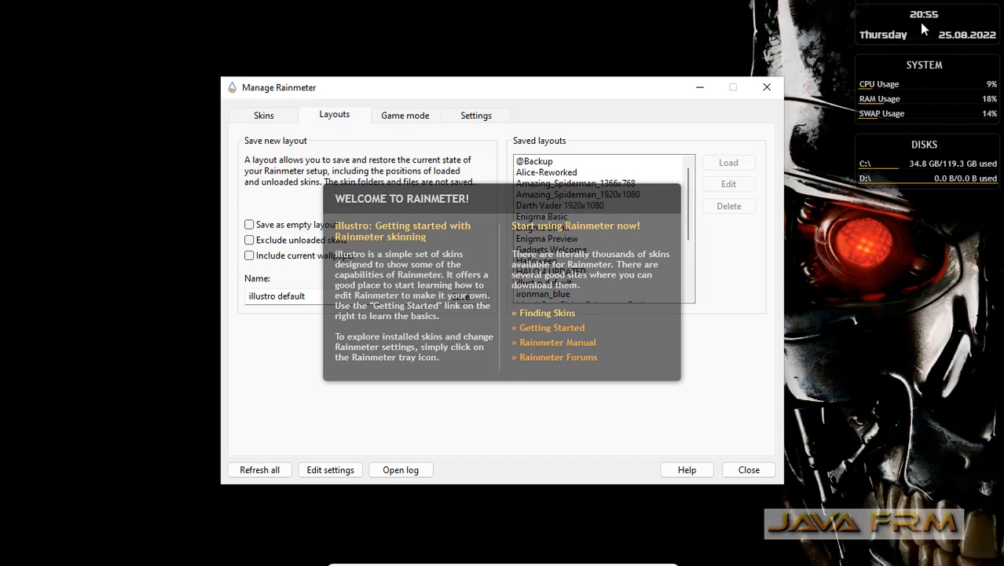
mouse_move(616, 195)
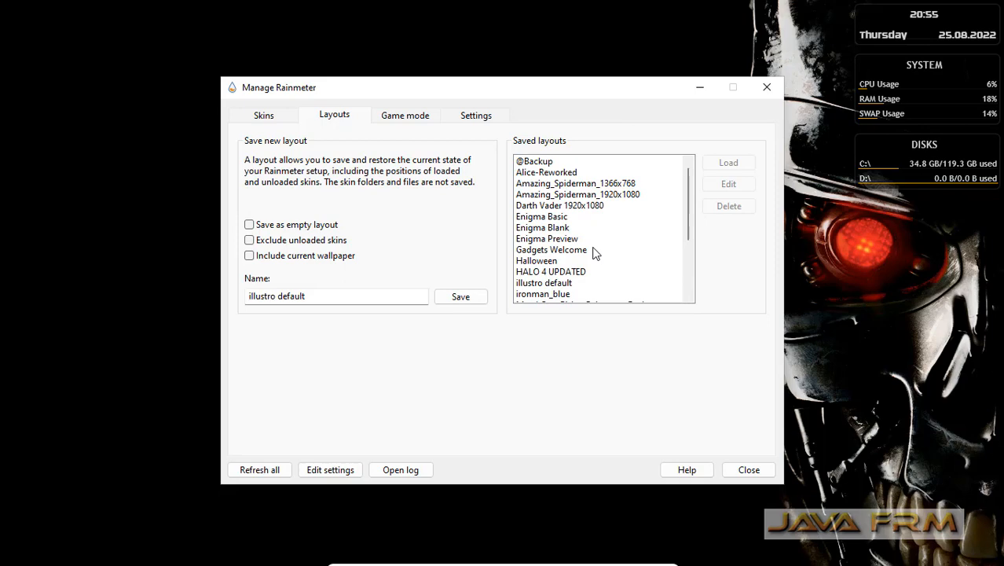
Step: Select Targeting The Bone Dragon in Saved layouts and load it onto the desktop
scroll("down", 3)
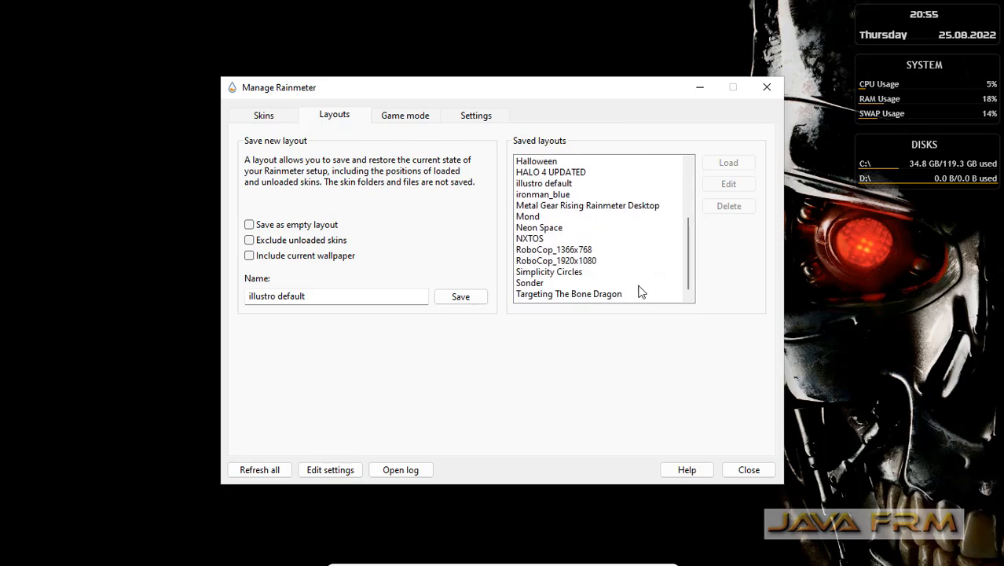
mouse_move(588, 292)
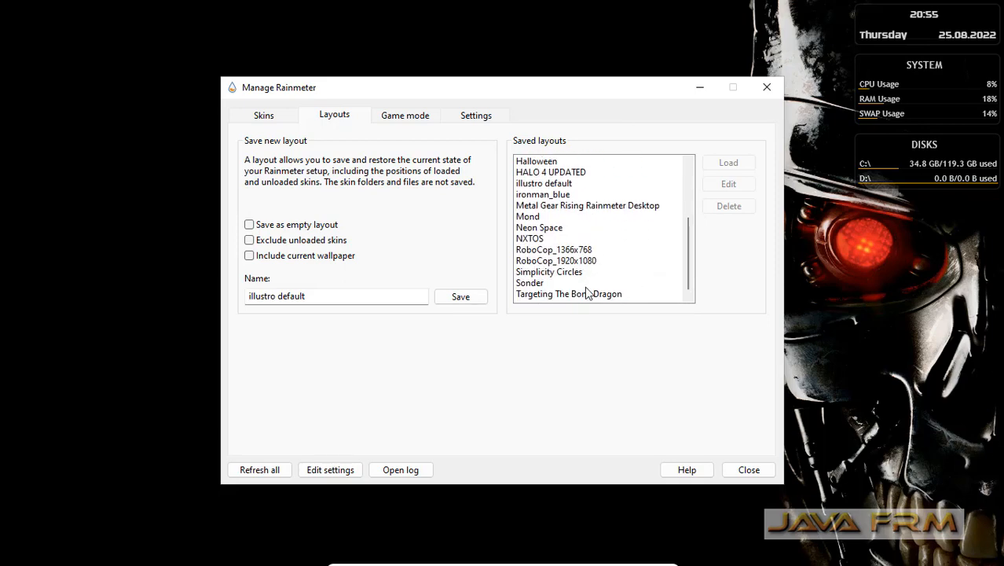
left_click(569, 294)
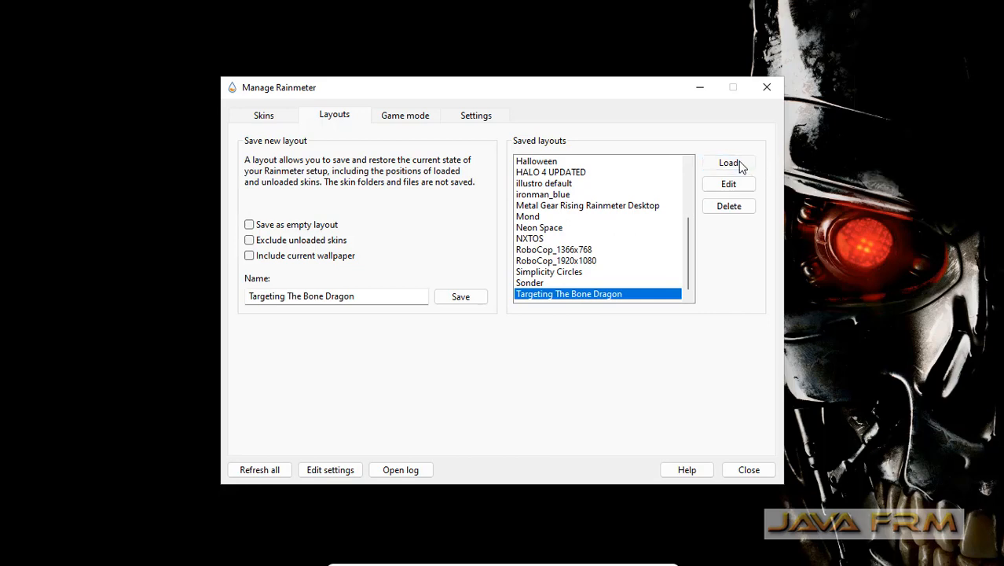
left_click(729, 163)
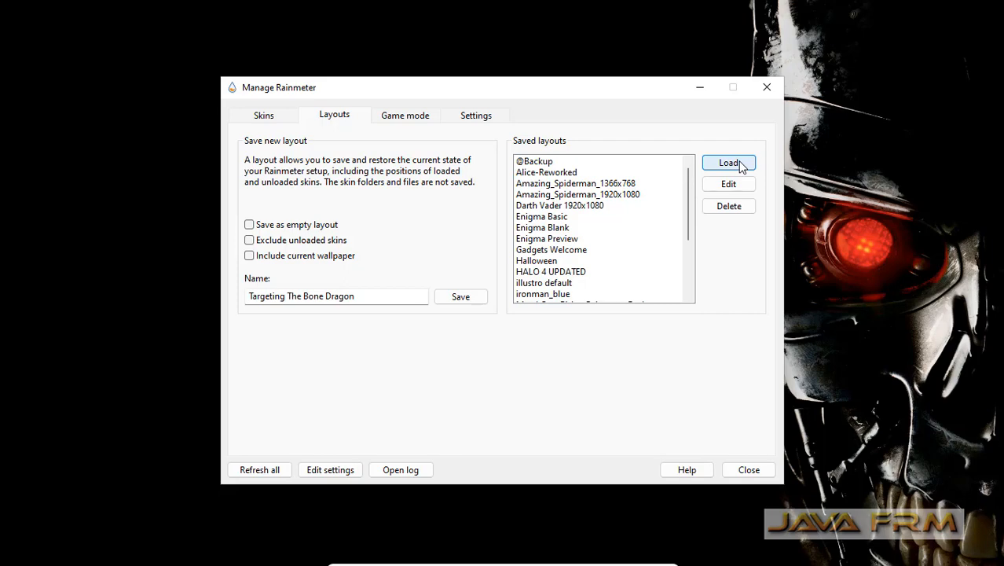
left_click(729, 163)
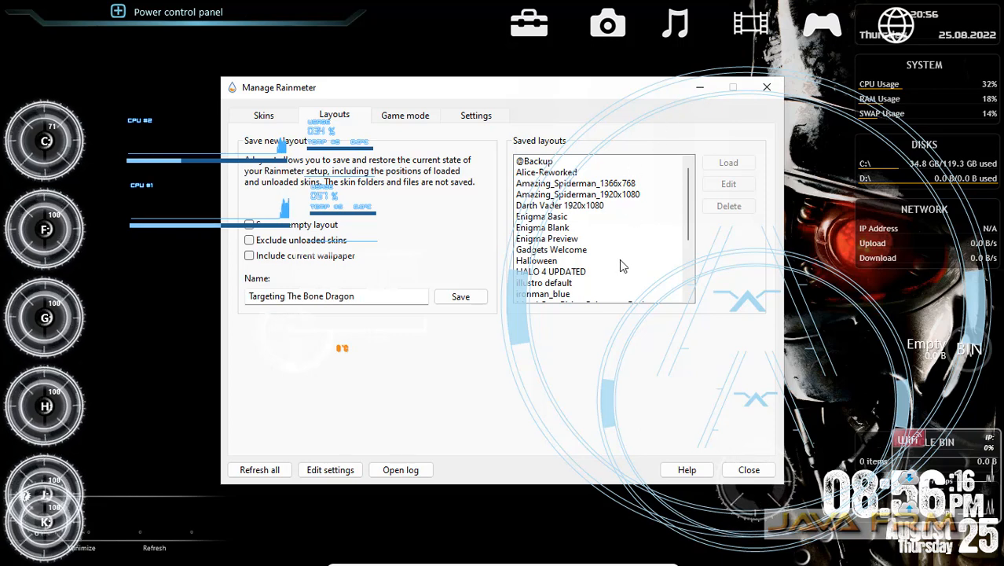
mouse_move(593, 296)
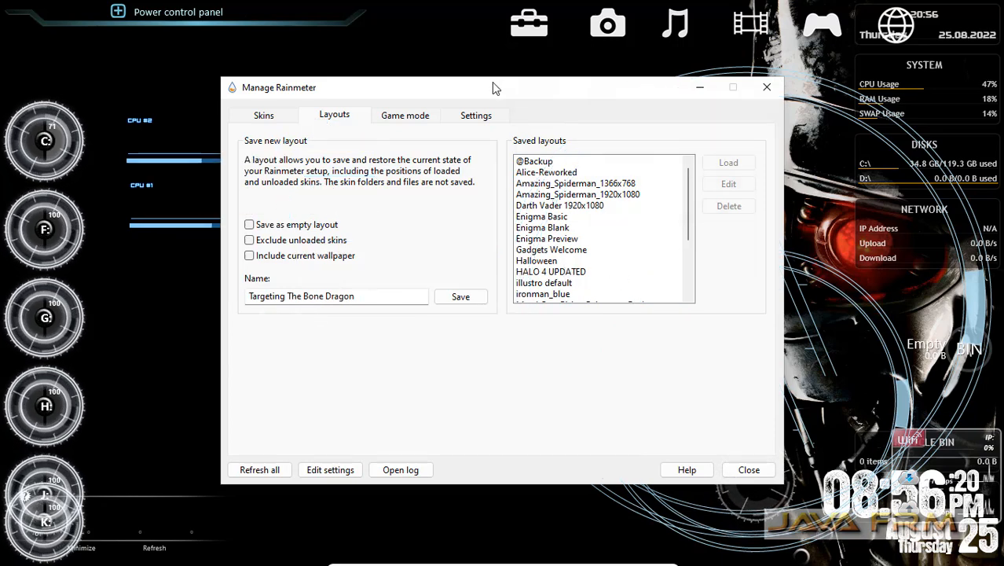
scroll("down", 3)
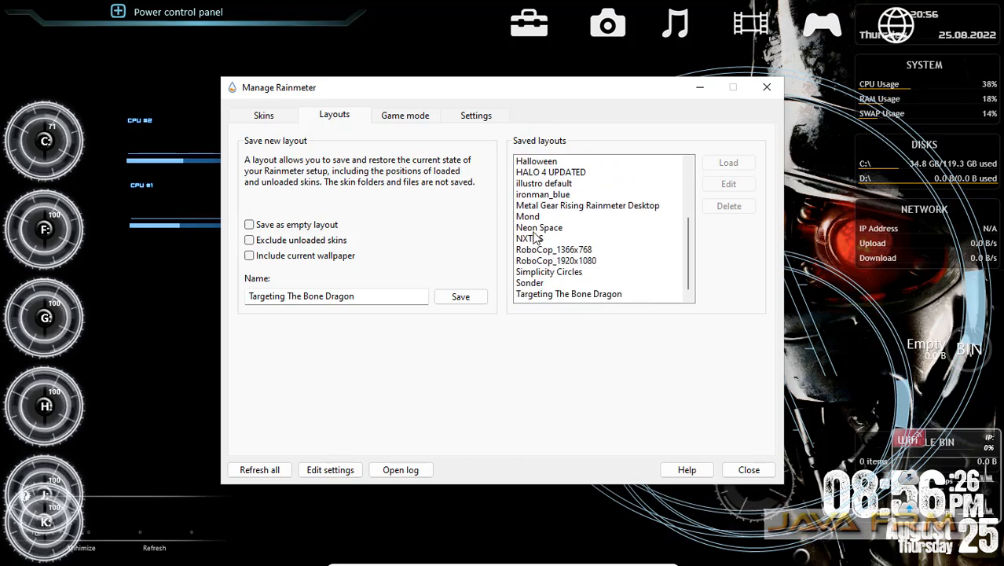
Step: Load the Mond layout, dismiss its settings panel, and close Manage Rainmeter
left_click(527, 216)
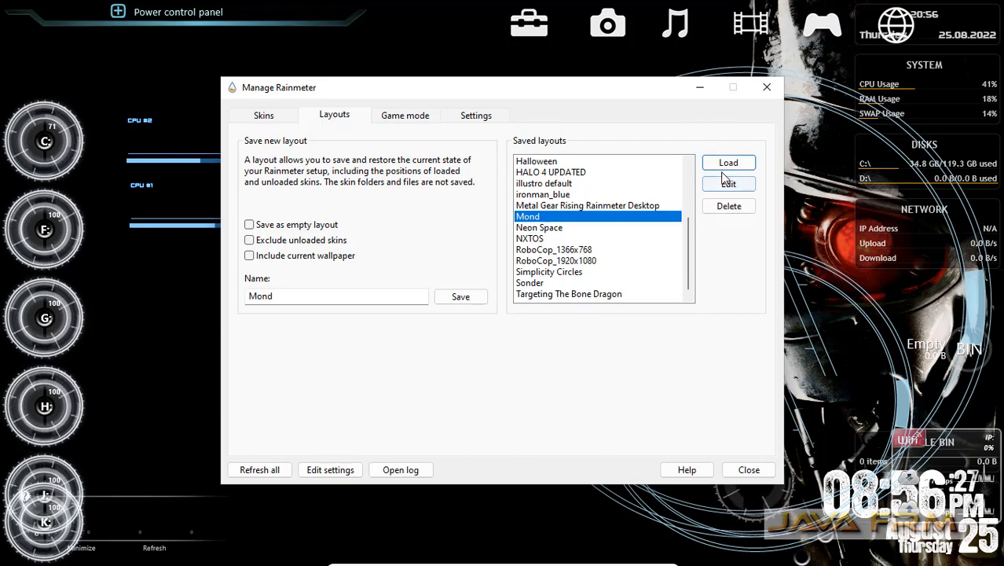
left_click(727, 162)
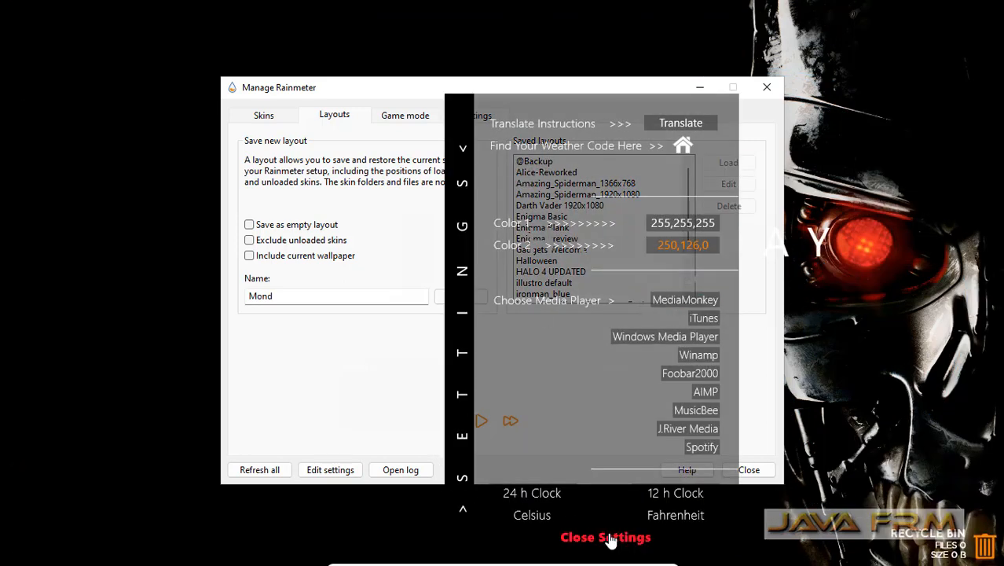
left_click(605, 537)
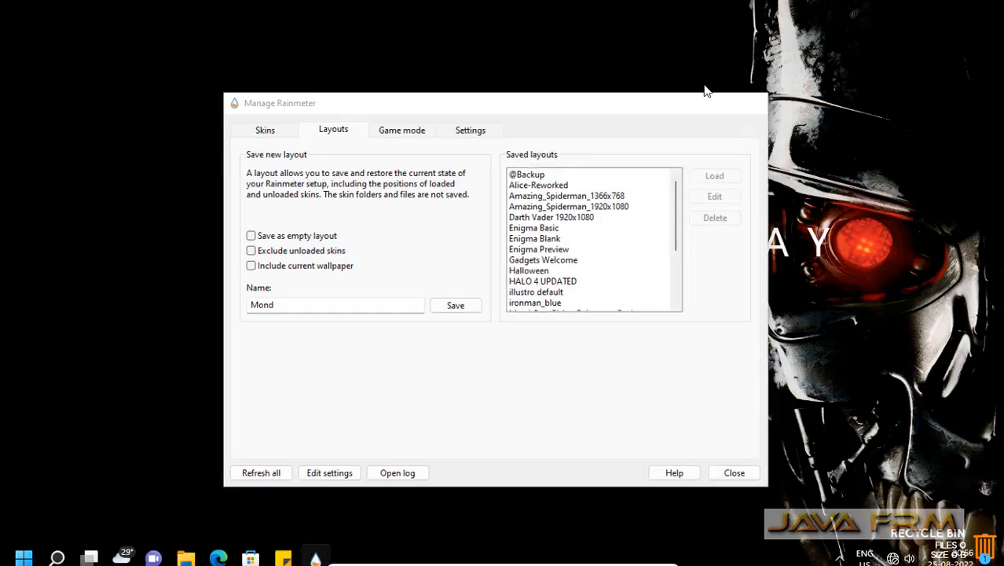
left_click(733, 473)
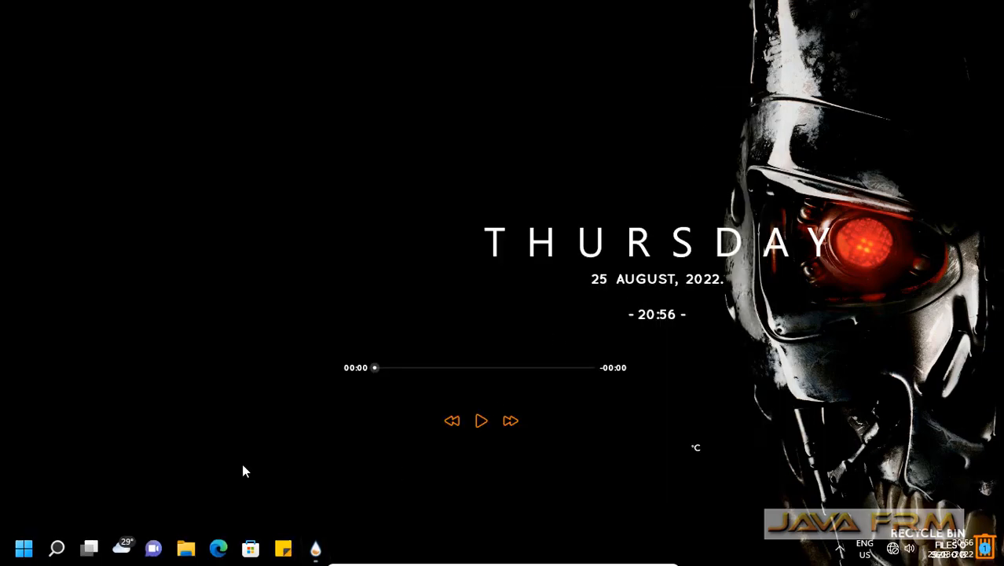